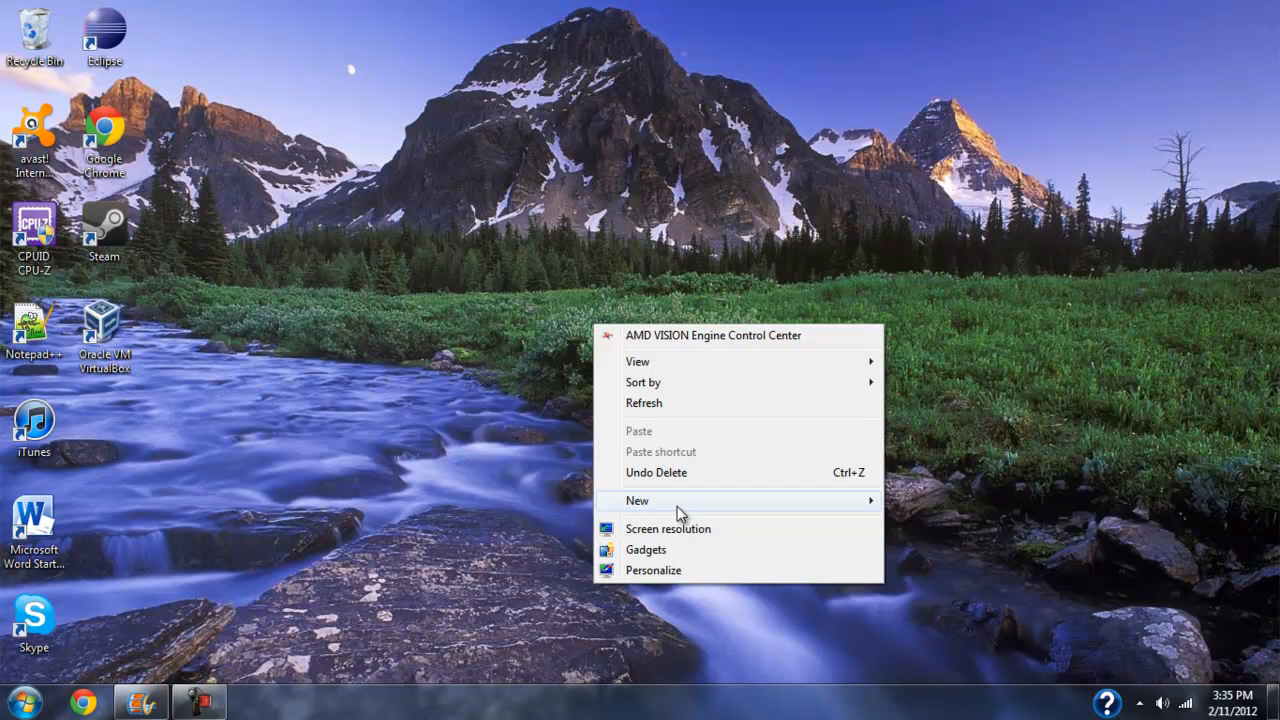
pyautogui.moveTo(898, 464)
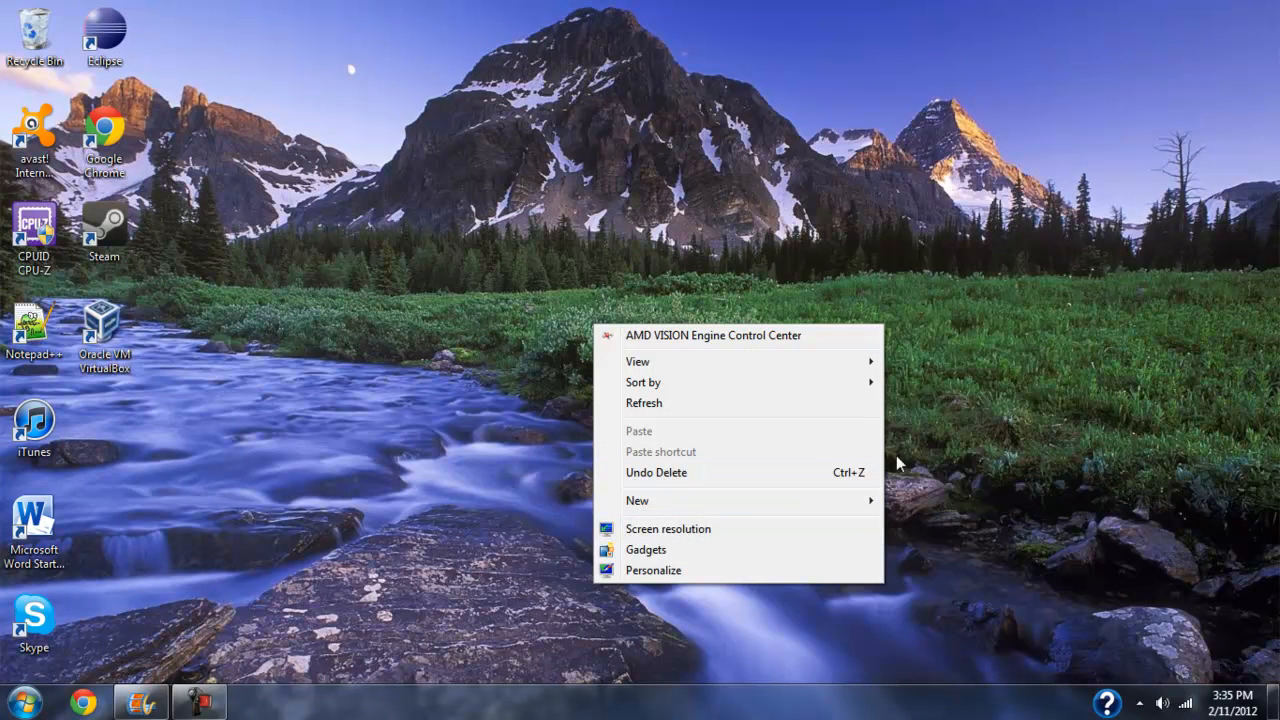
# Create a new folder on the desktop via New > Folder.
pyautogui.click(636, 500)
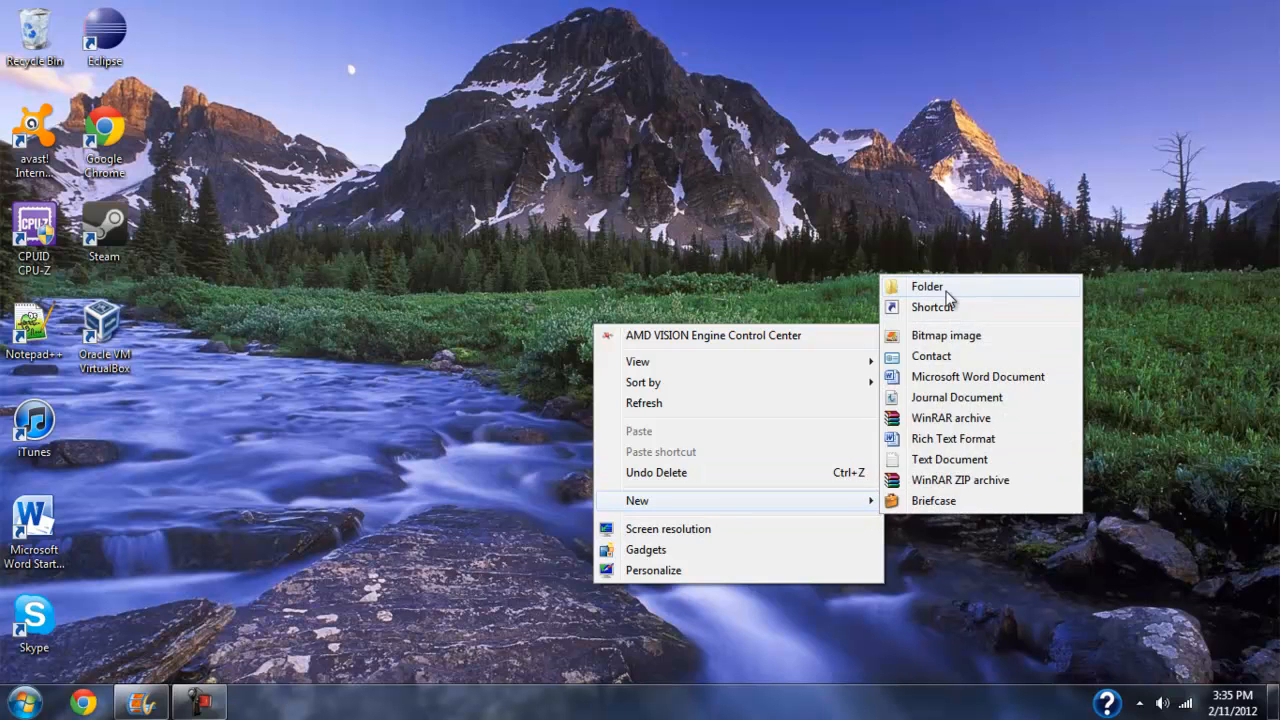
pyautogui.click(926, 286)
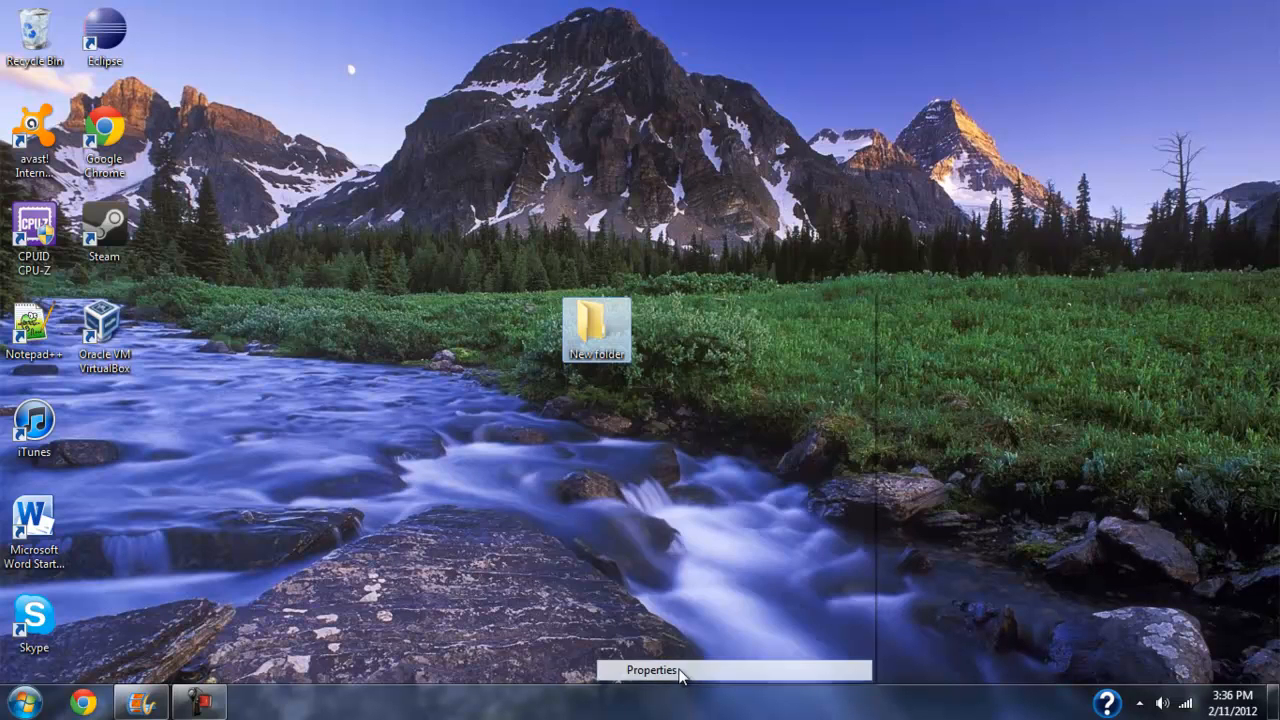
# Bring up the new folder's Properties at the Customize settings.
pyautogui.click(648, 670)
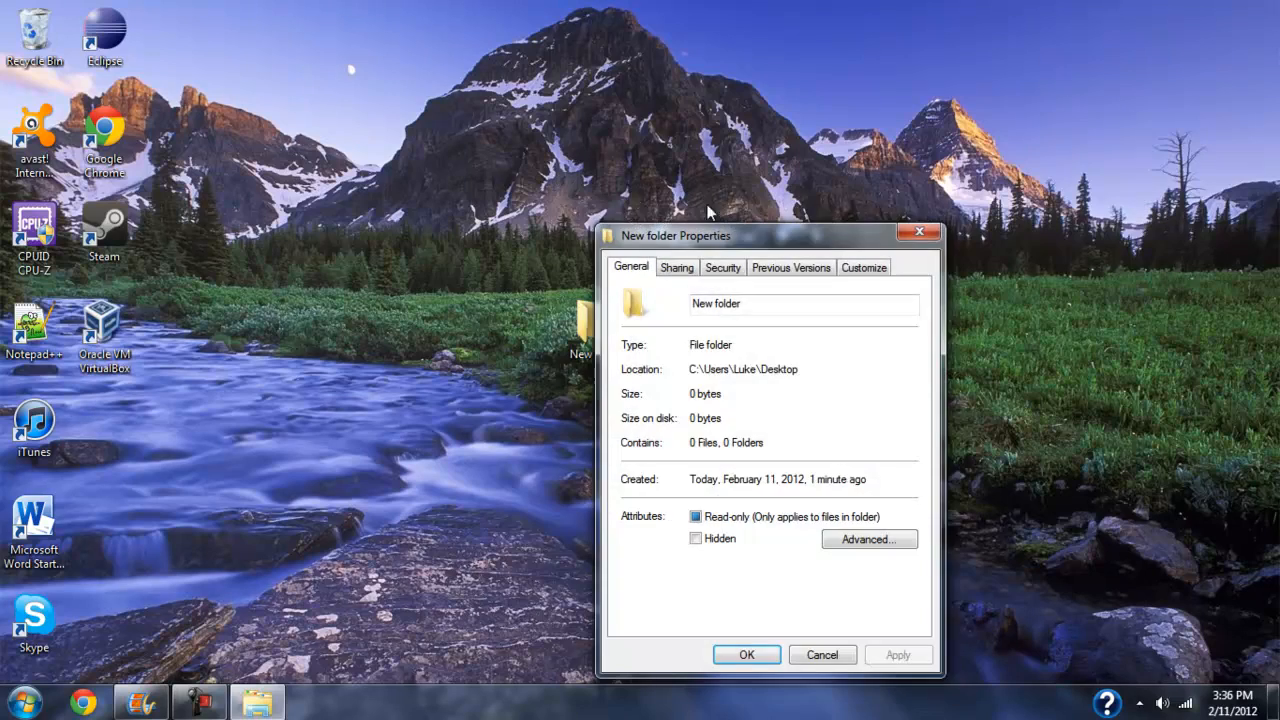
pyautogui.moveTo(676, 236); pyautogui.dragTo(614, 176)
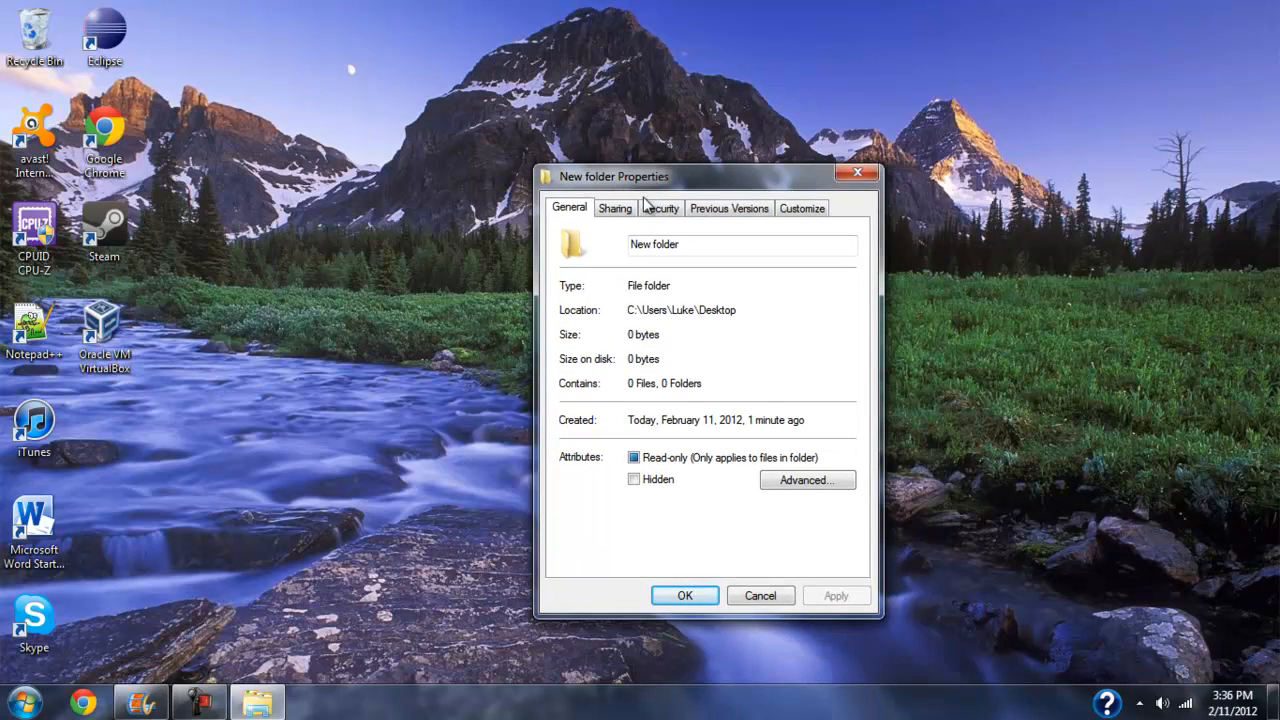
pyautogui.click(800, 206)
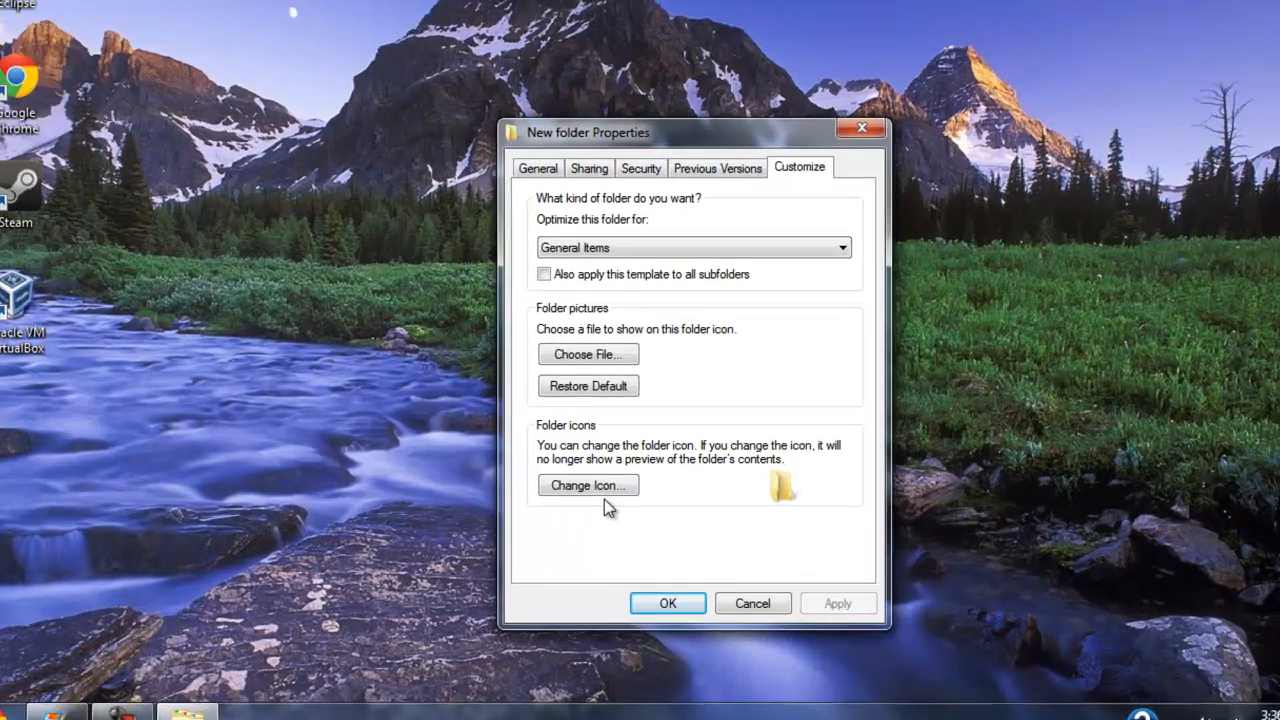
# Assign the folder the blank SHELL32 icon so no folder picture shows.
pyautogui.click(588, 486)
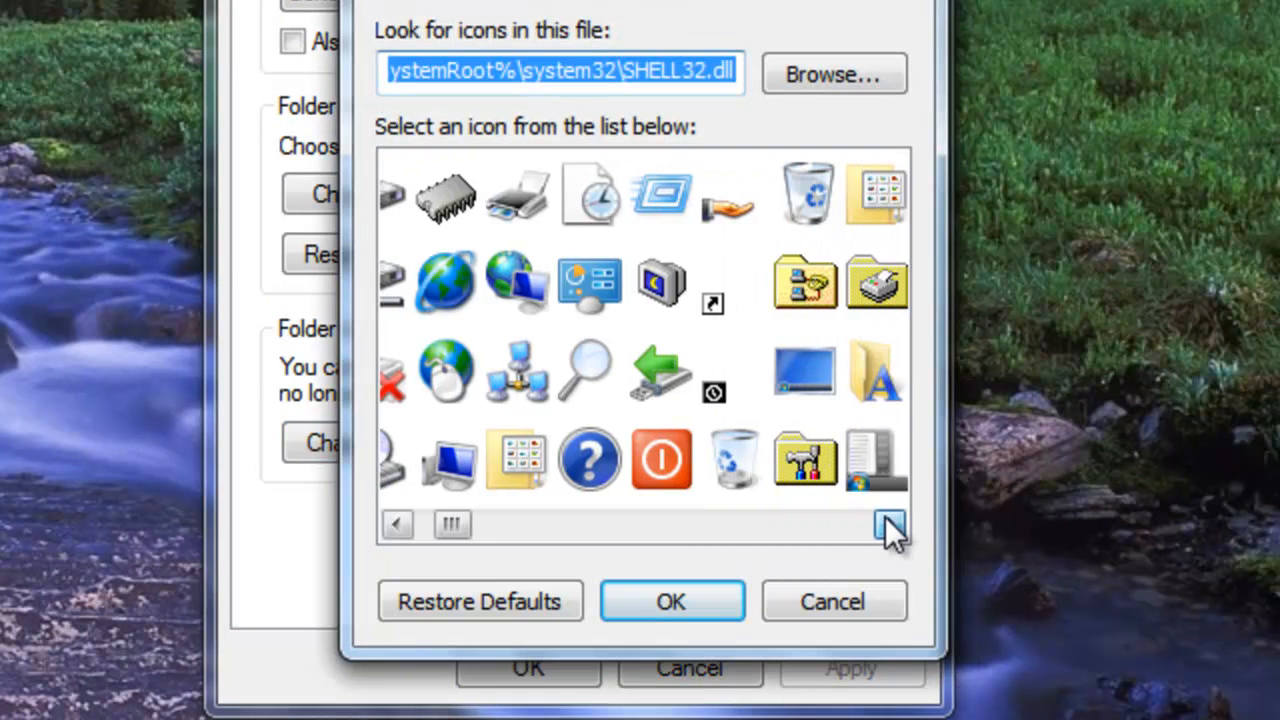
pyautogui.click(888, 522)
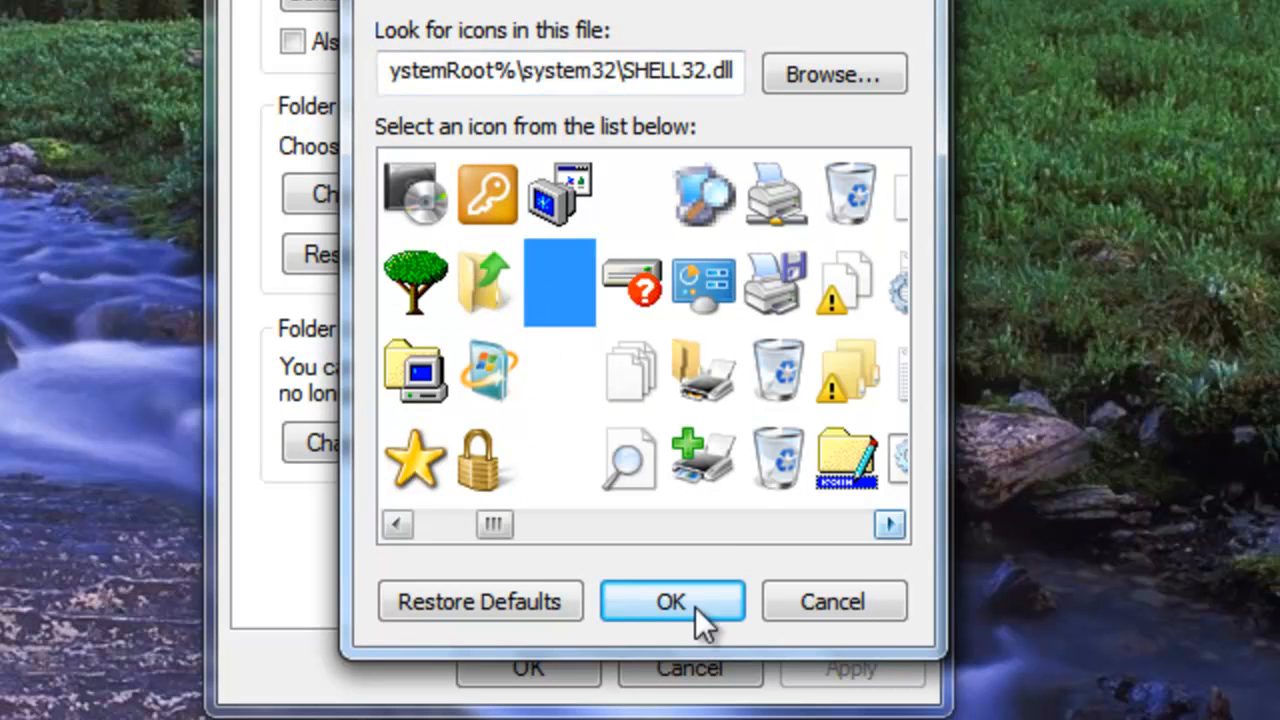
pyautogui.click(672, 600)
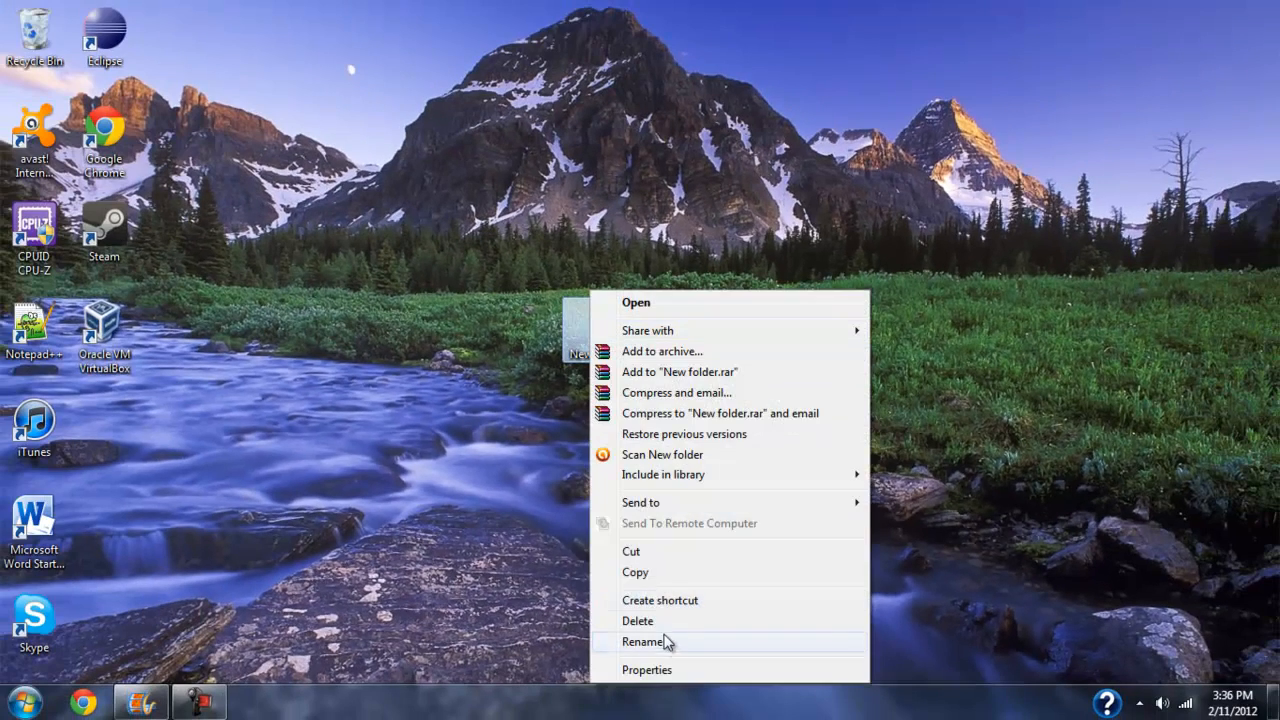
# Rename the folder to an invisible character so no name shows.
pyautogui.click(644, 642)
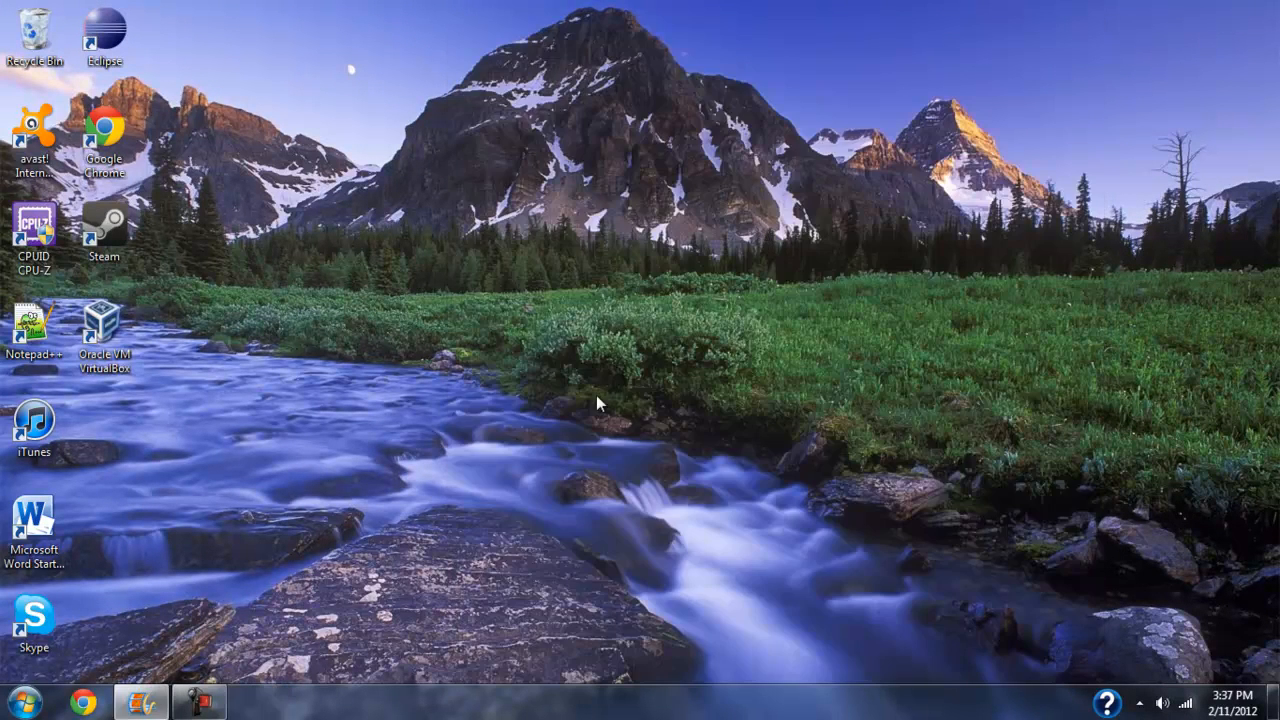
pyautogui.moveTo(1164, 28)
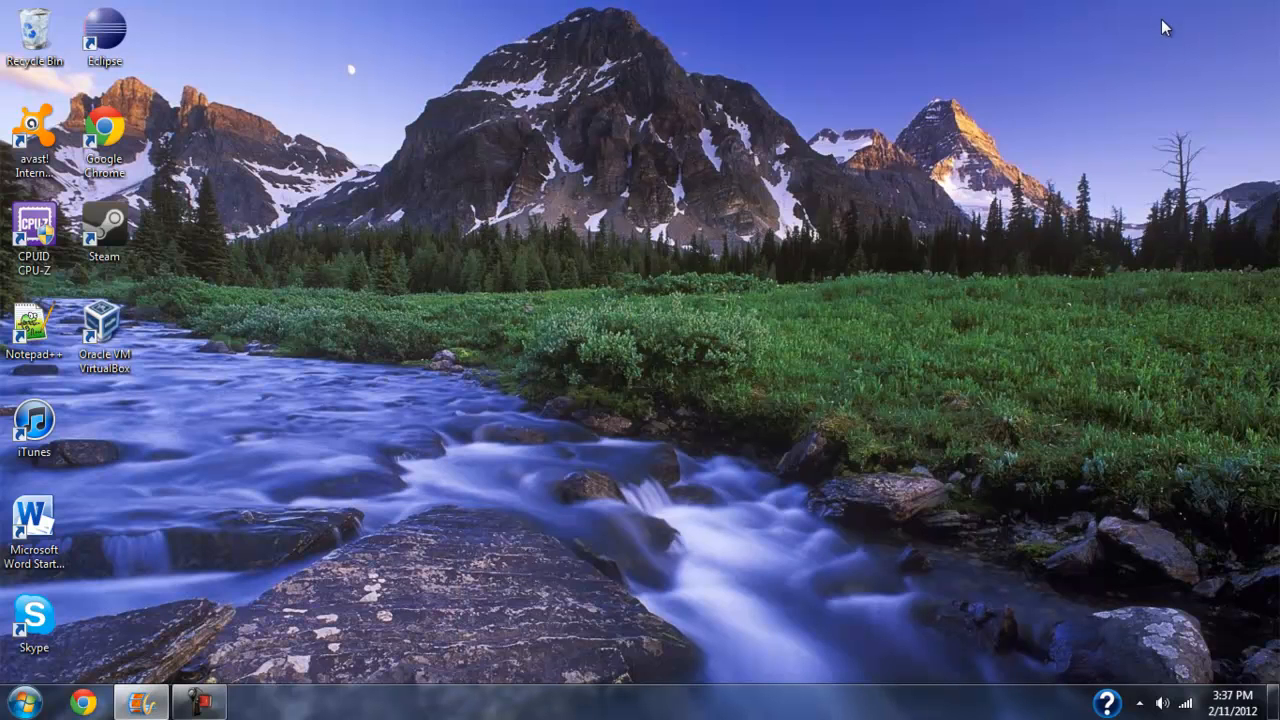
pyautogui.moveTo(740, 388)
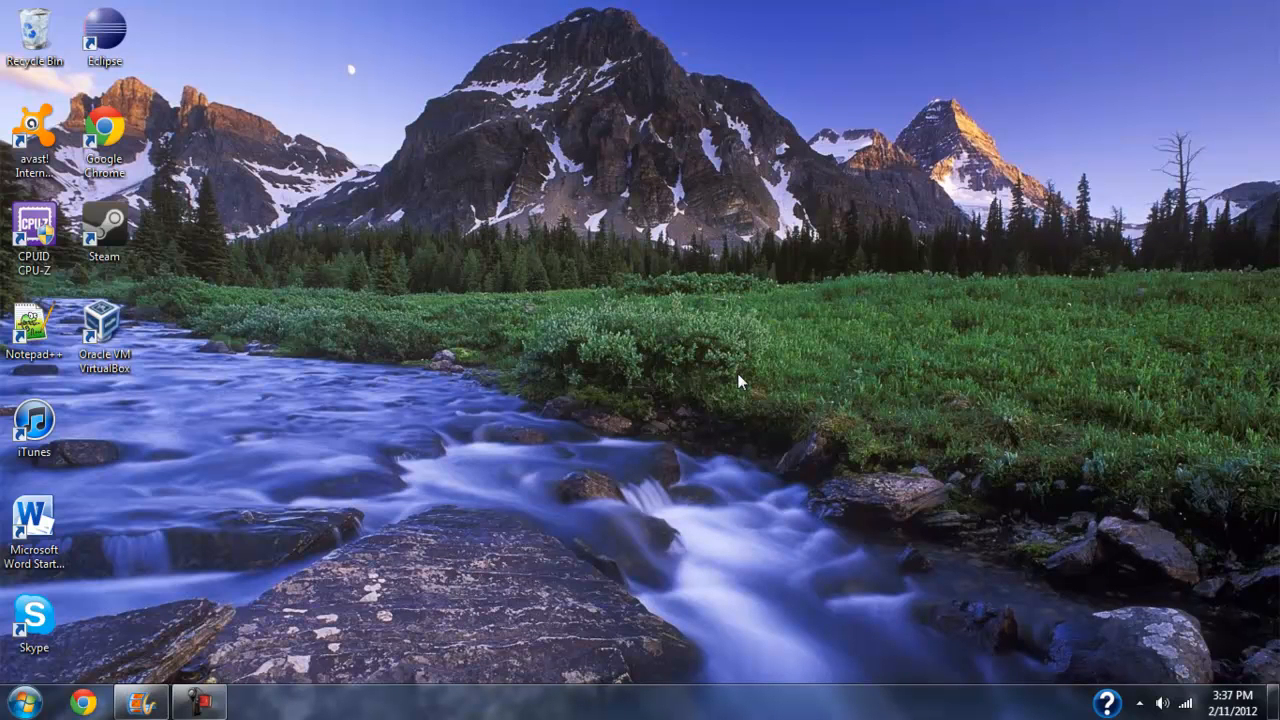